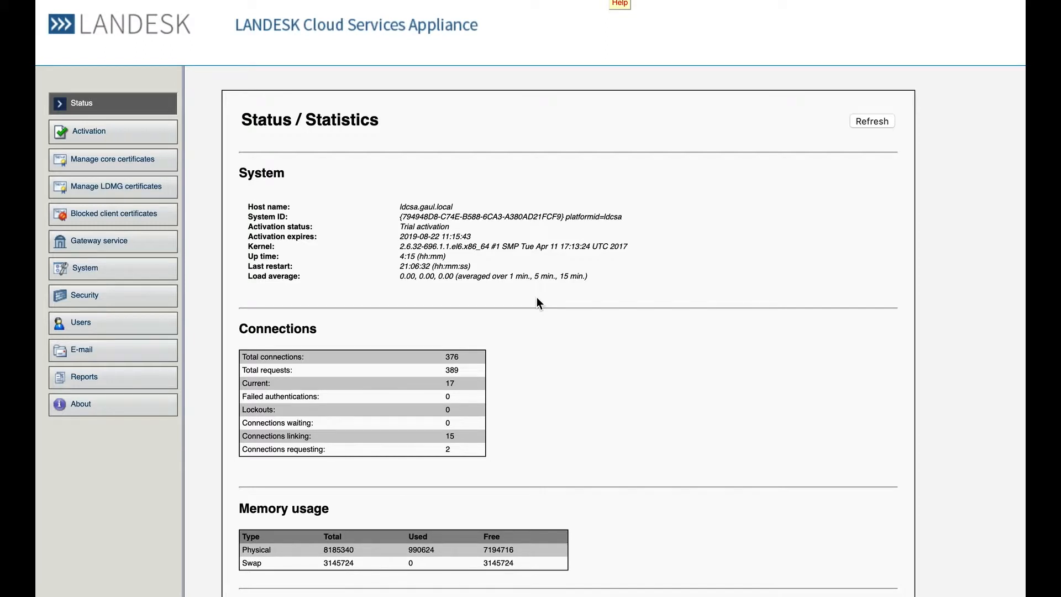
mouse_move(147, 167)
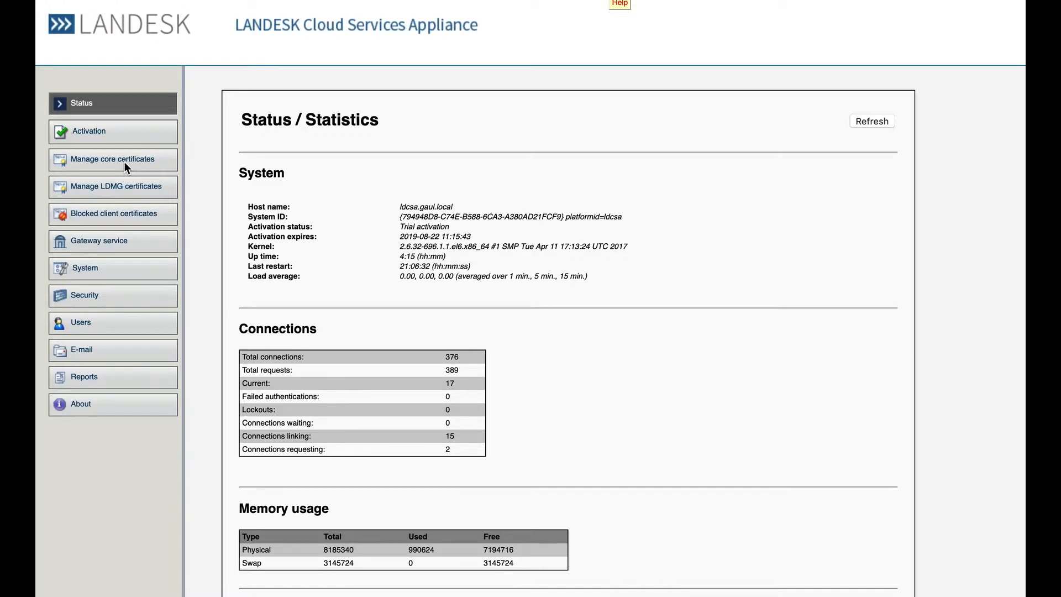
mouse_move(118, 192)
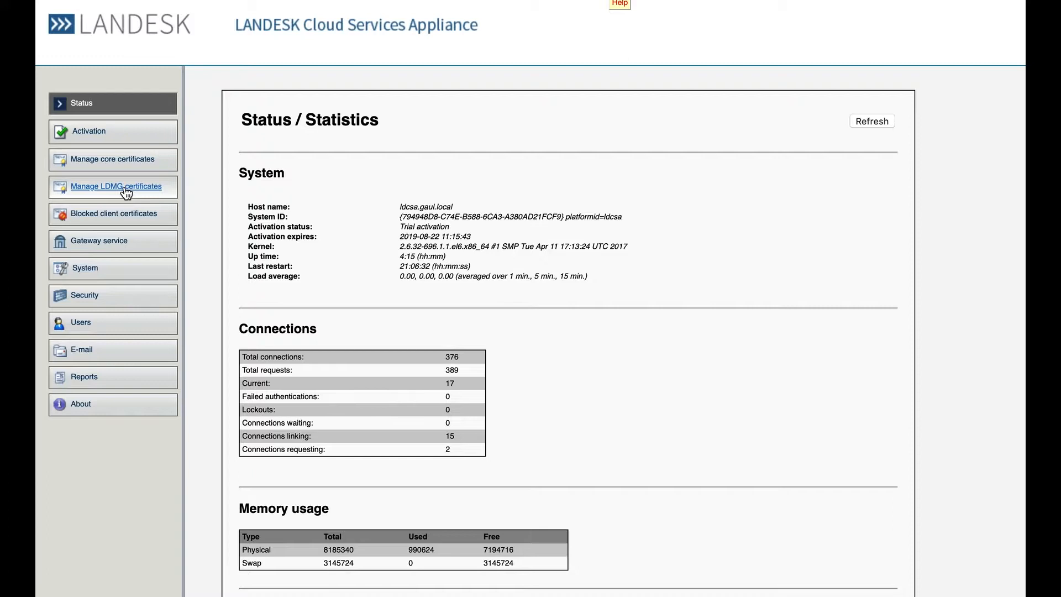
Show the LDMG certificates page with the appliance's two self-signed certificates.
left_click(115, 186)
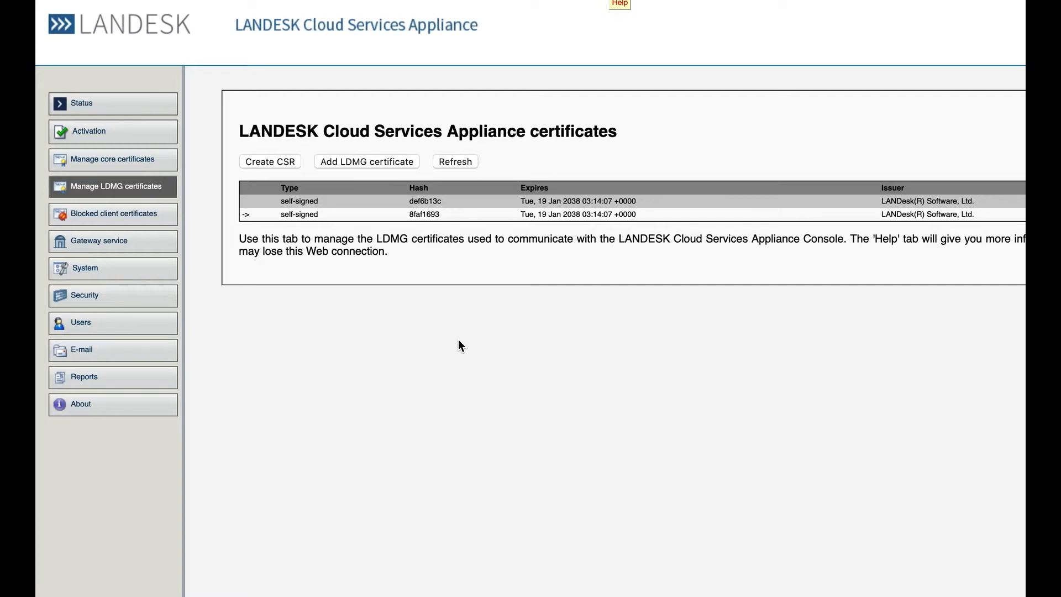
mouse_move(359, 242)
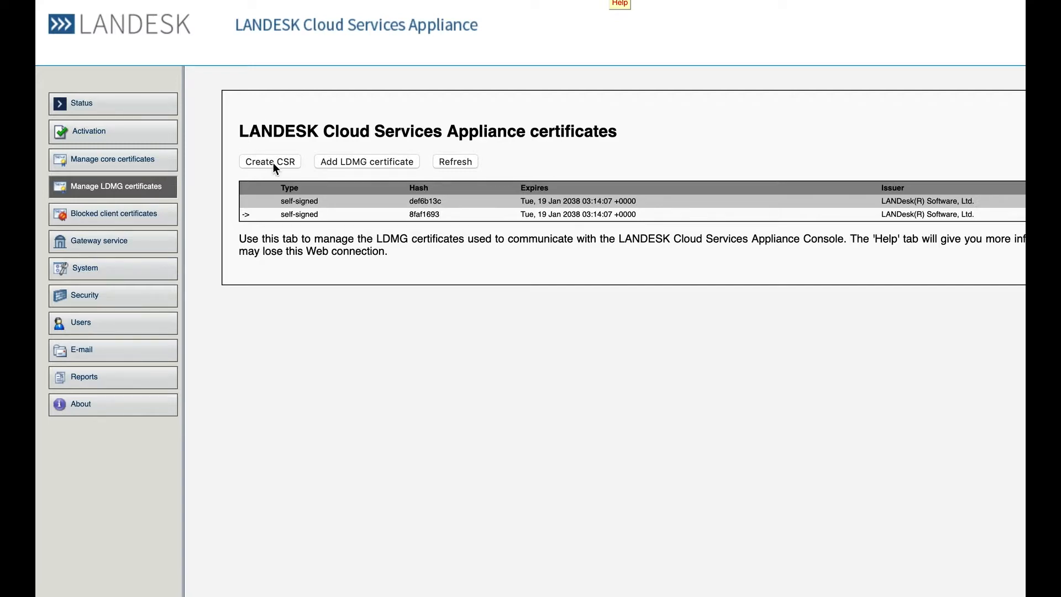
Start a new LDMG certificate signing request (SHA256, 2048 bits preset).
left_click(270, 162)
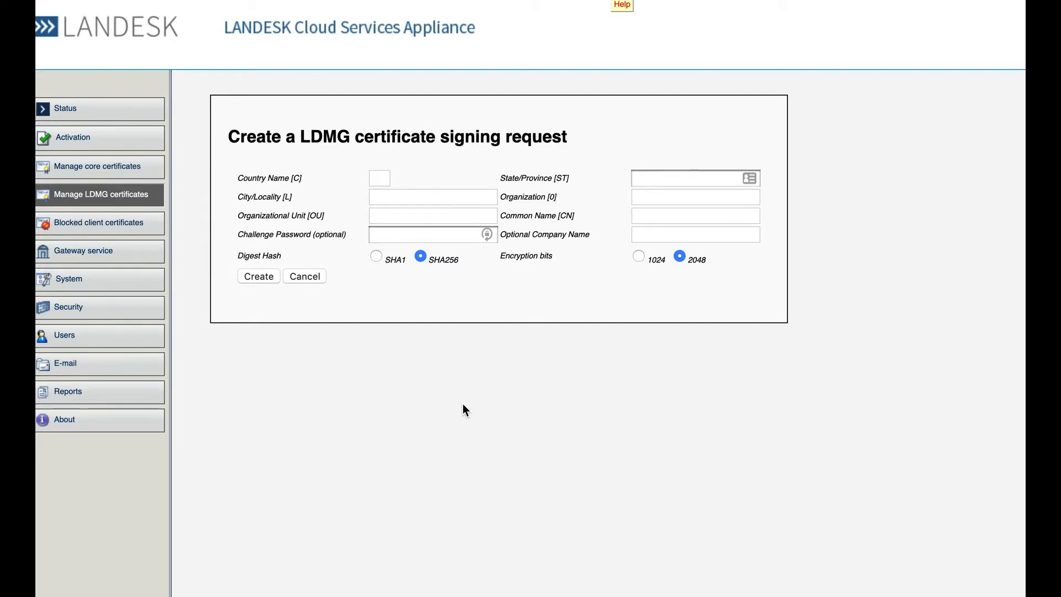
mouse_move(321, 350)
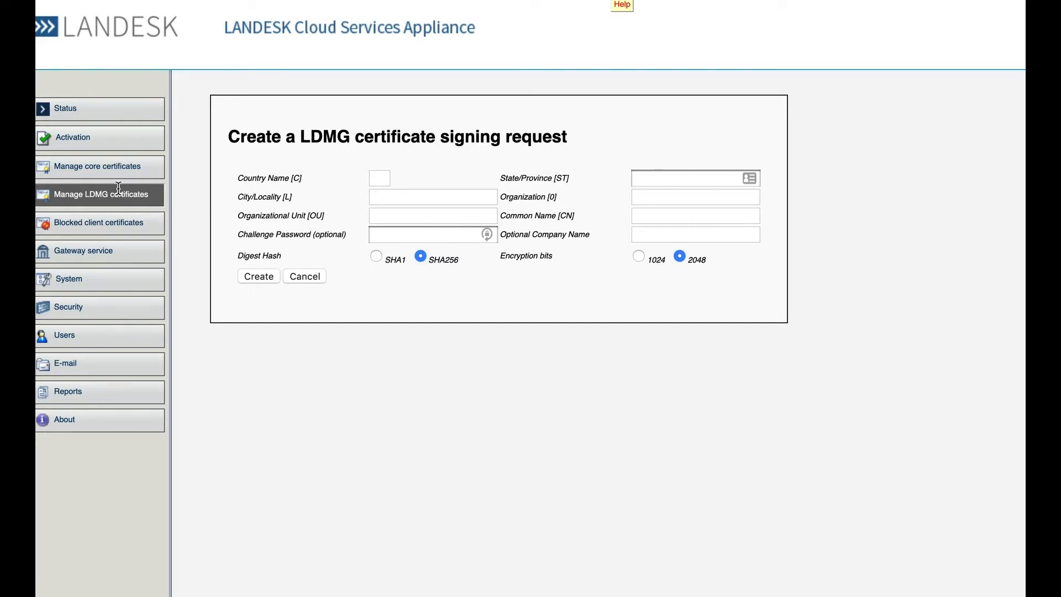
Visit core certificates, return to LDMG certificates, and cancel out of the Add LDMG certificate form.
left_click(98, 166)
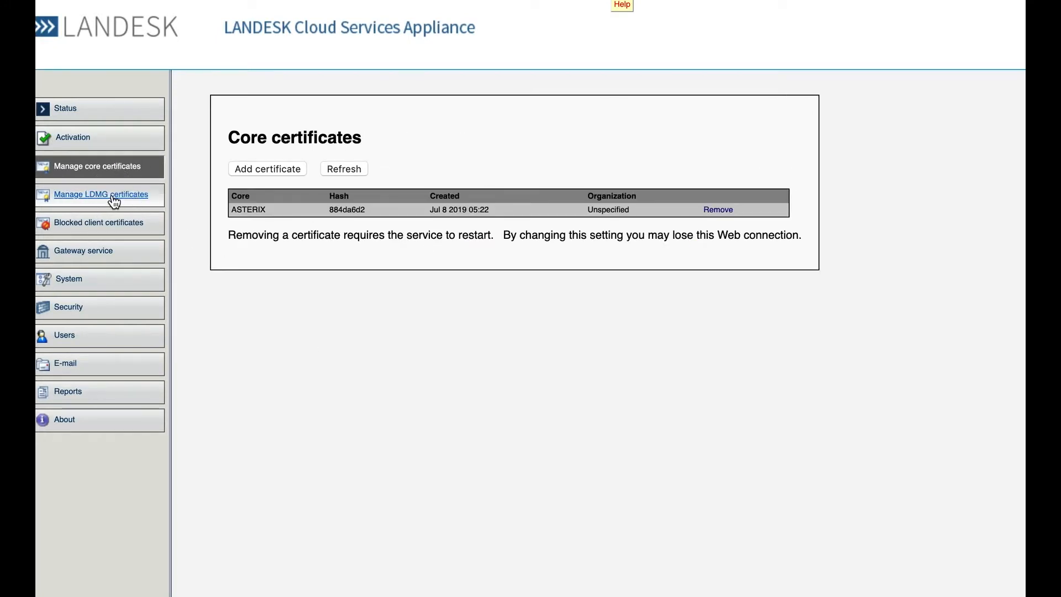
left_click(101, 194)
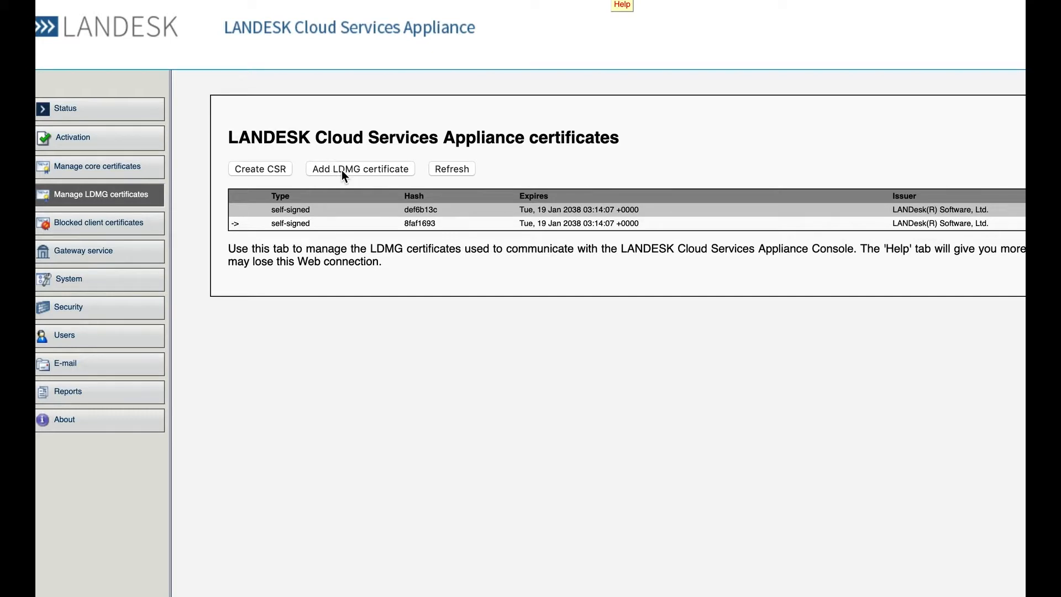
left_click(359, 168)
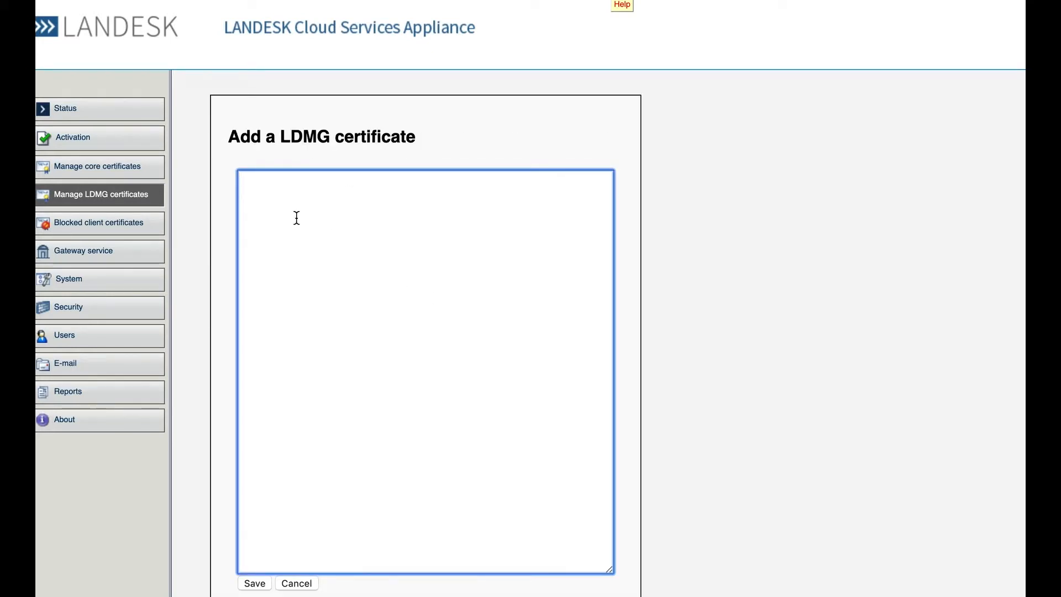
mouse_move(292, 266)
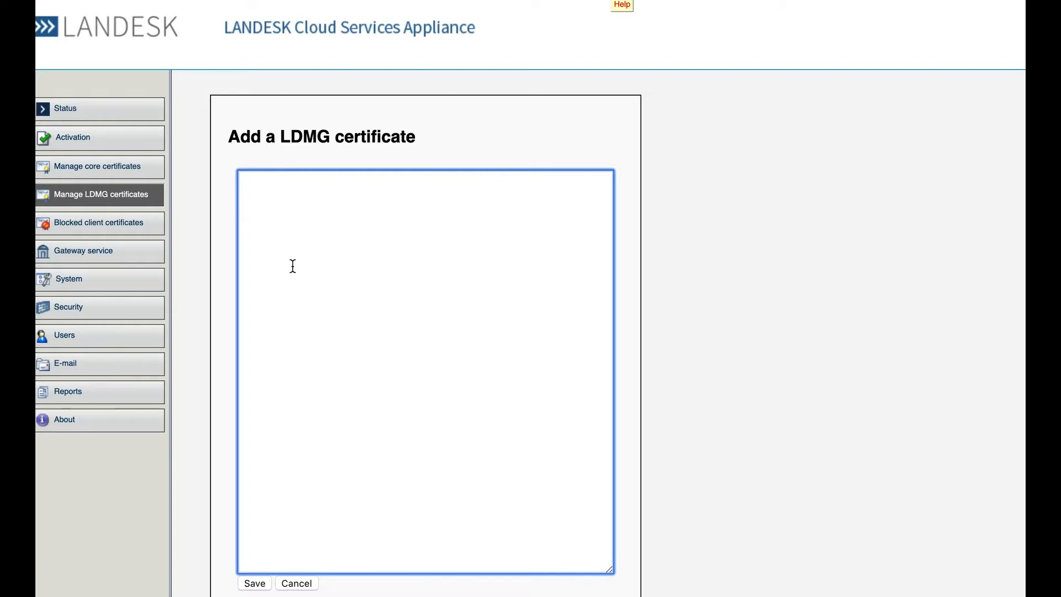
mouse_move(303, 586)
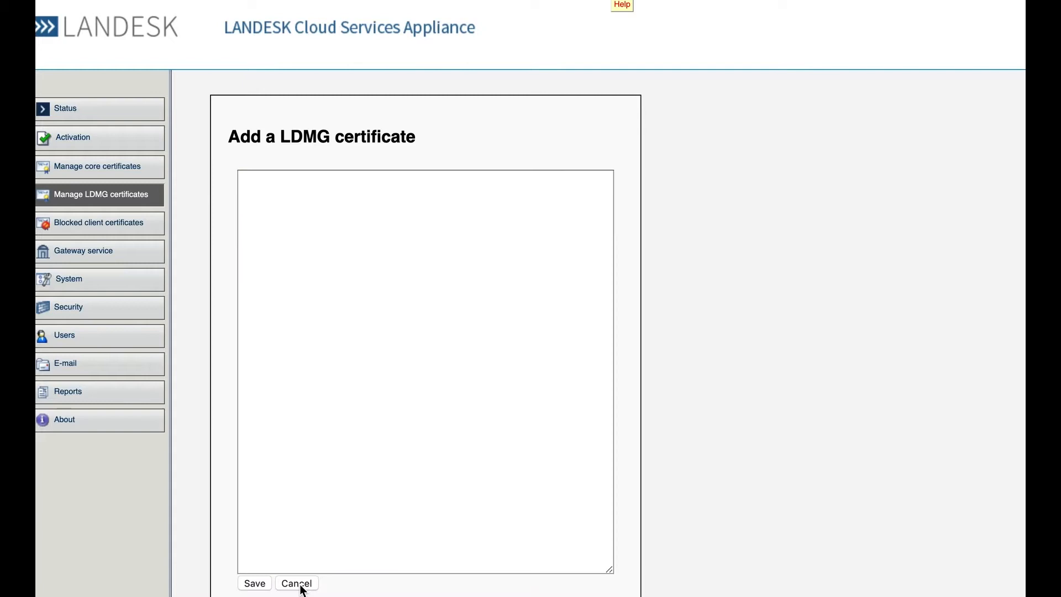
left_click(296, 584)
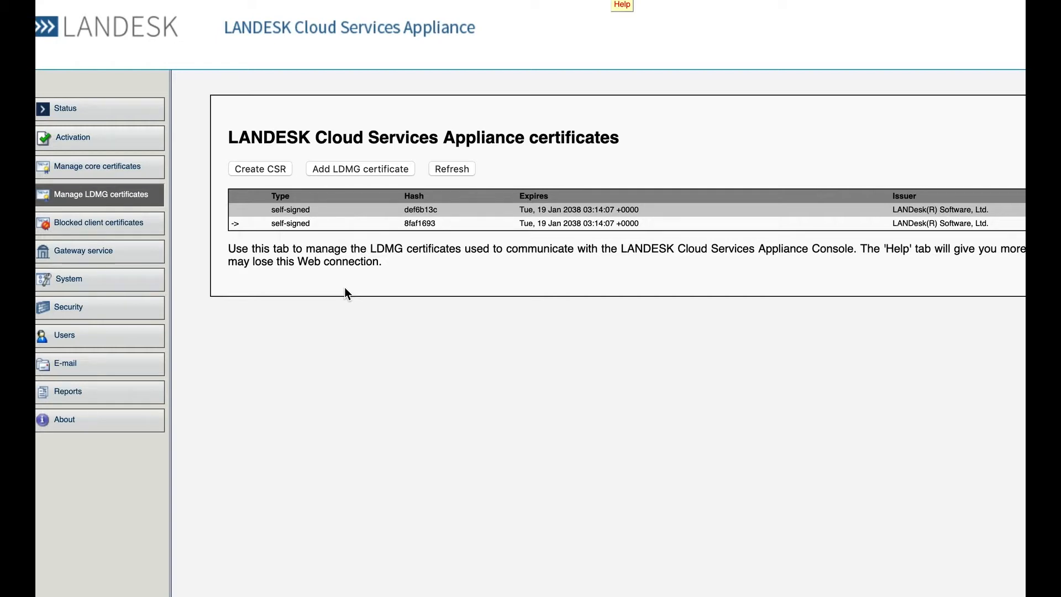
mouse_move(341, 291)
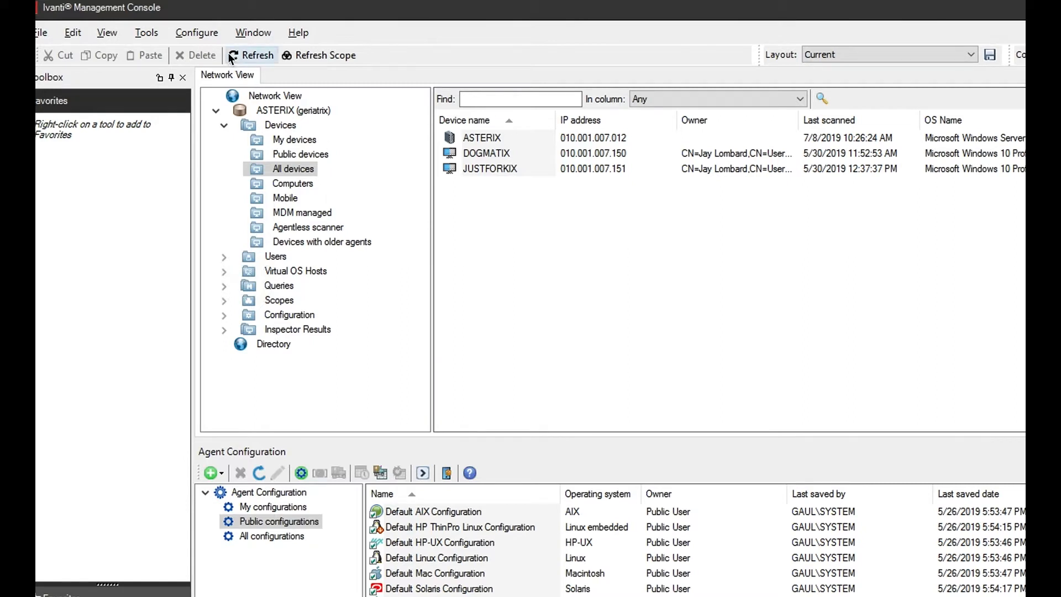
Show Client Access settings and select the ldcsa.gaul.com (Default) appliance entry.
left_click(197, 32)
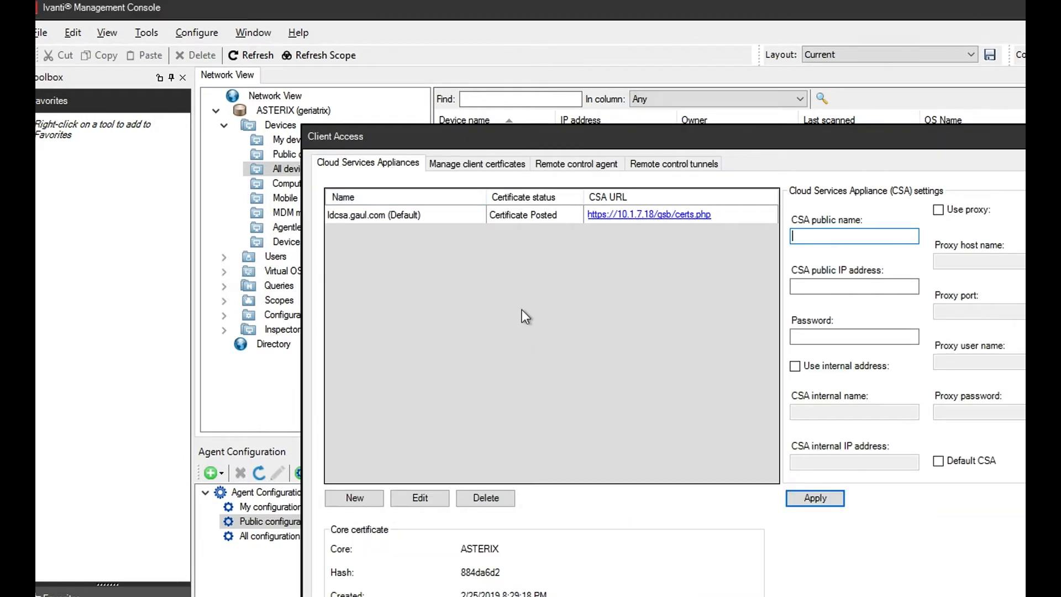
mouse_move(606, 234)
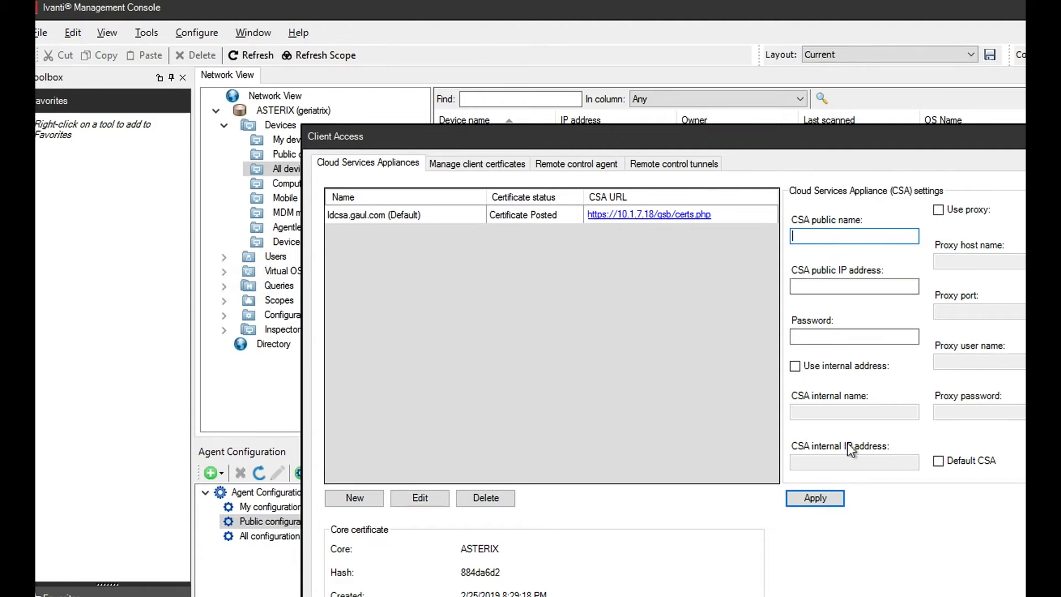
mouse_move(627, 229)
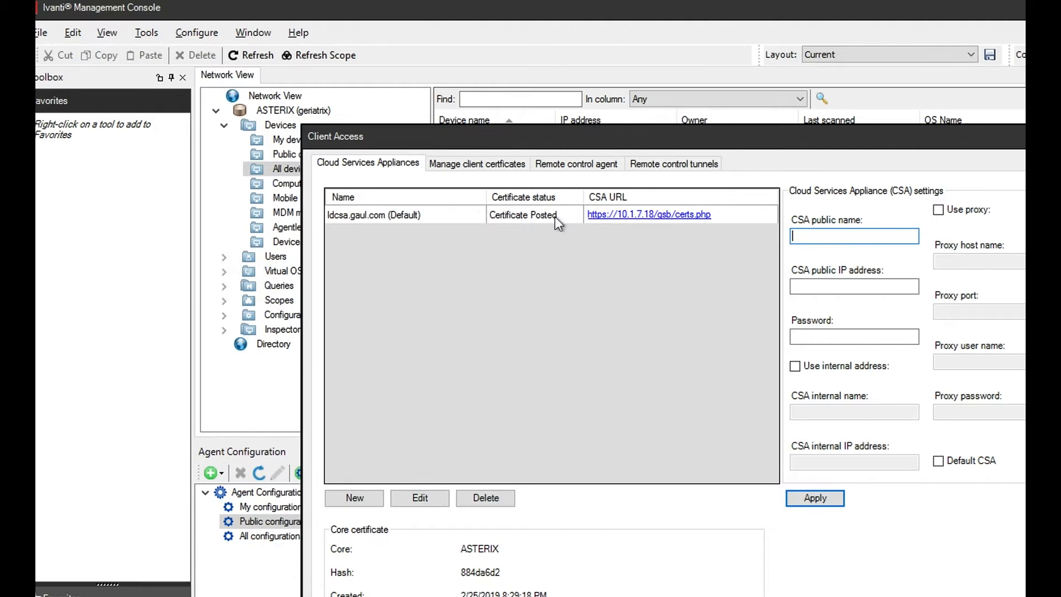
left_click(406, 214)
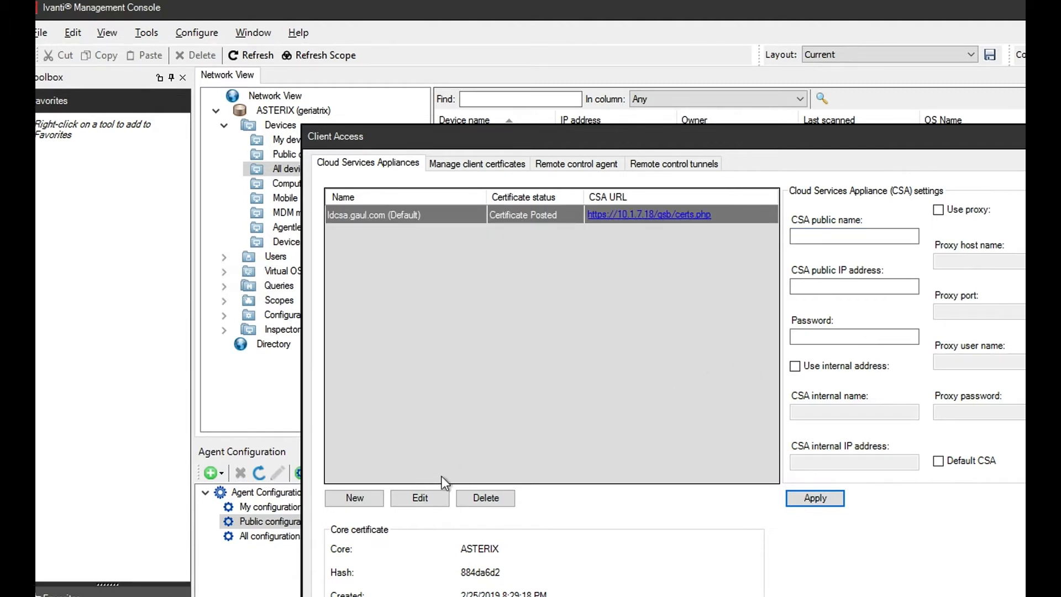
Load the ldcsa.gaul.com appliance settings for editing, showing its internal-address fields.
left_click(794, 365)
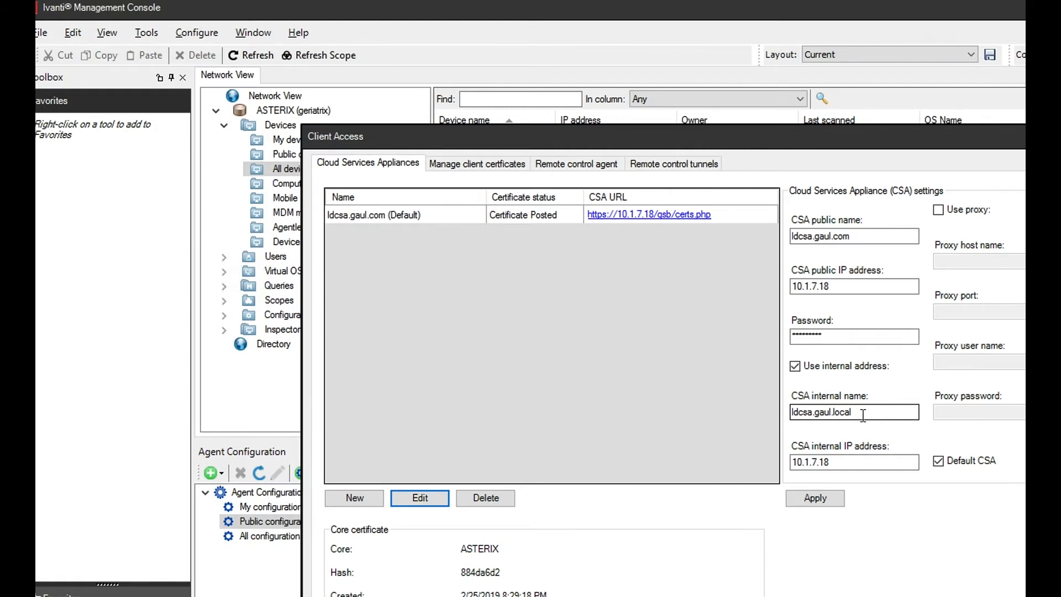
left_click(794, 366)
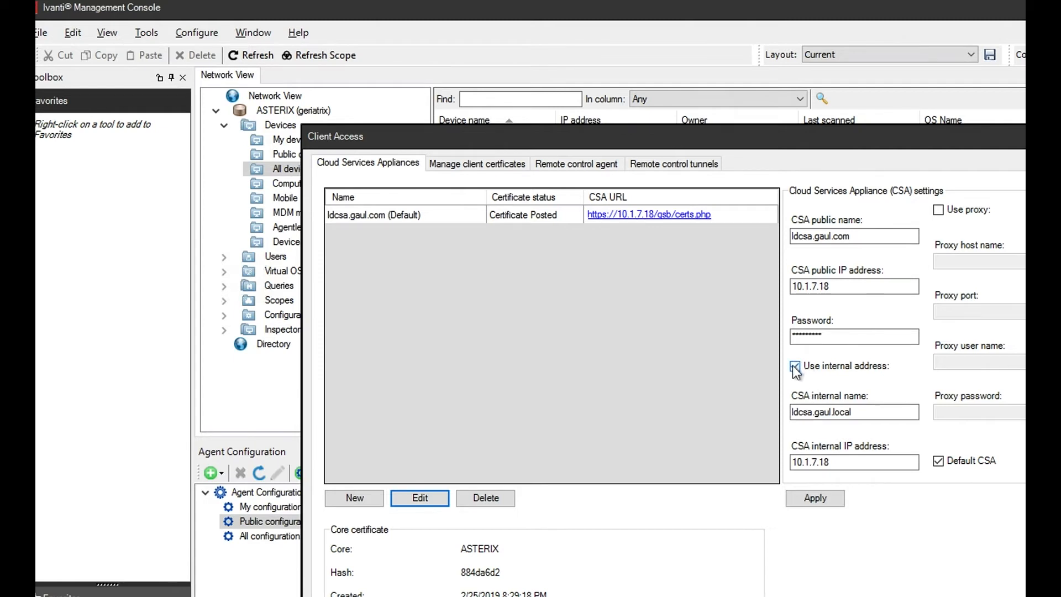
left_click(794, 365)
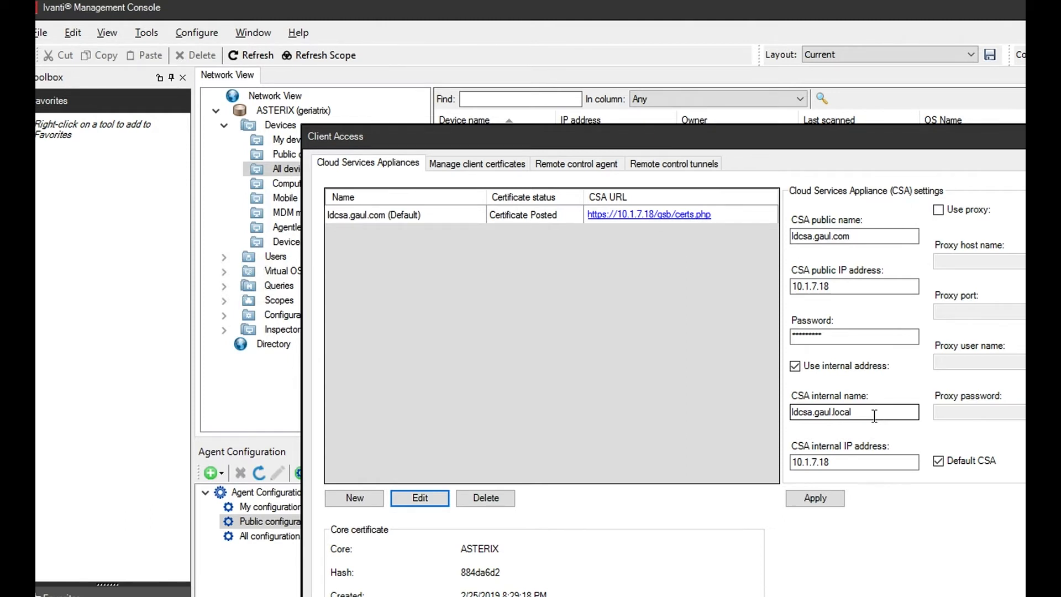
mouse_move(842, 462)
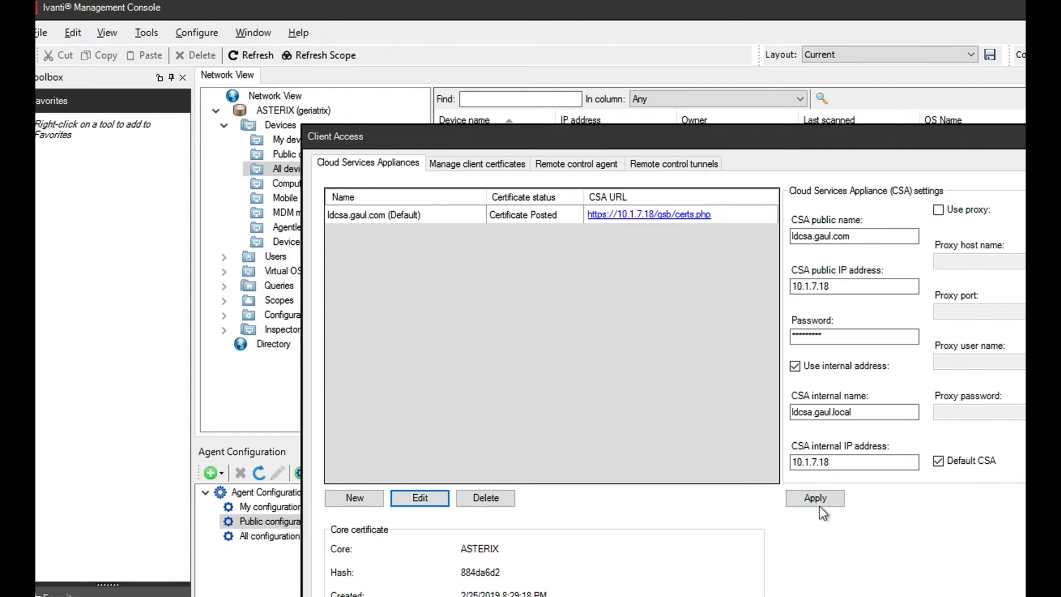
mouse_move(708, 405)
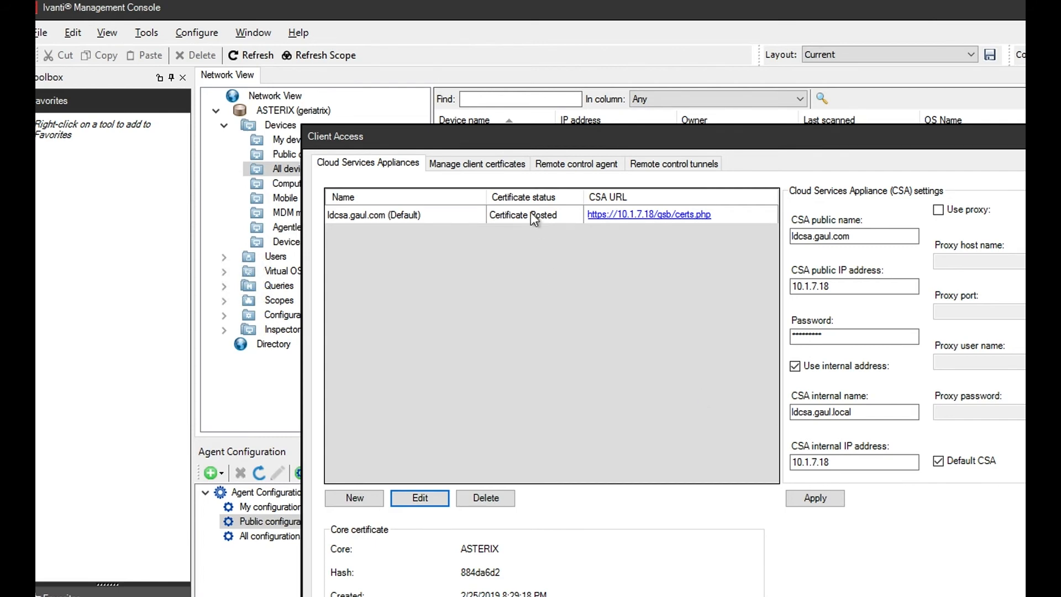
List approved client certificates JUSTFORKIX.GAUL.LOCAL and DOGMATIX.GAUL.LOCAL.
left_click(476, 164)
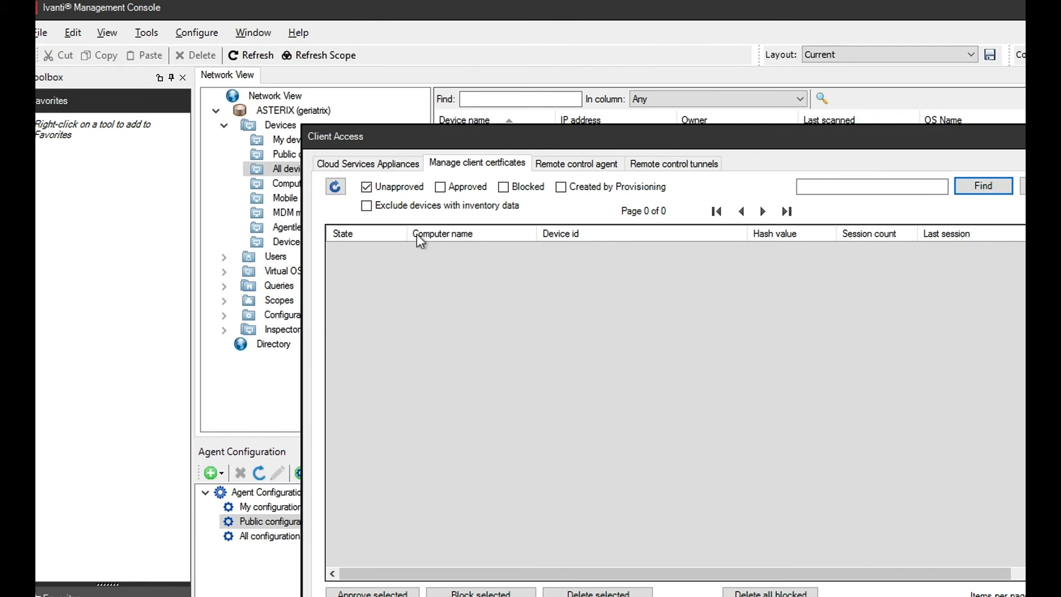
left_click(441, 186)
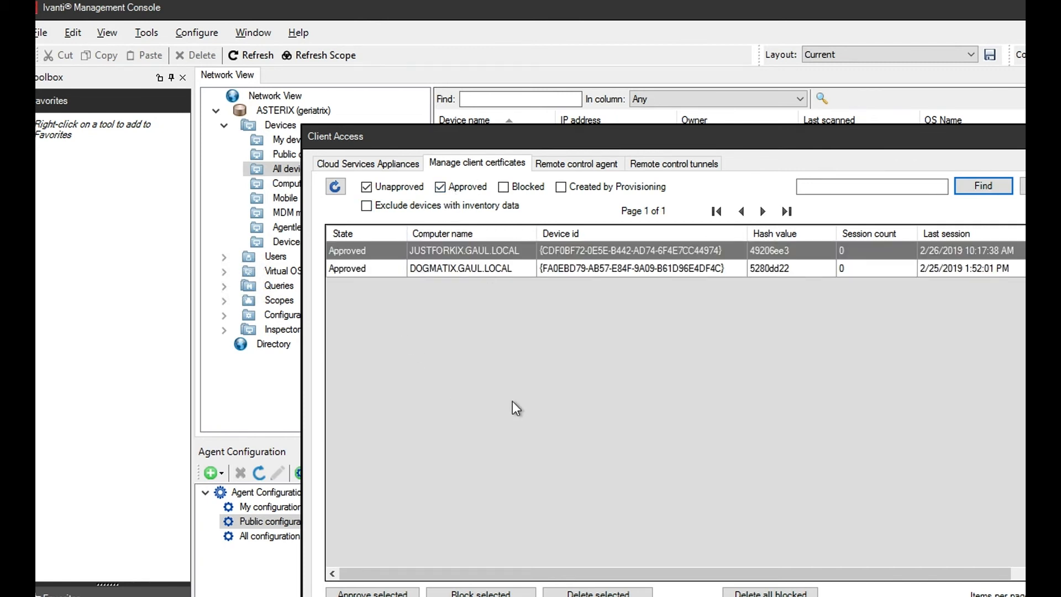